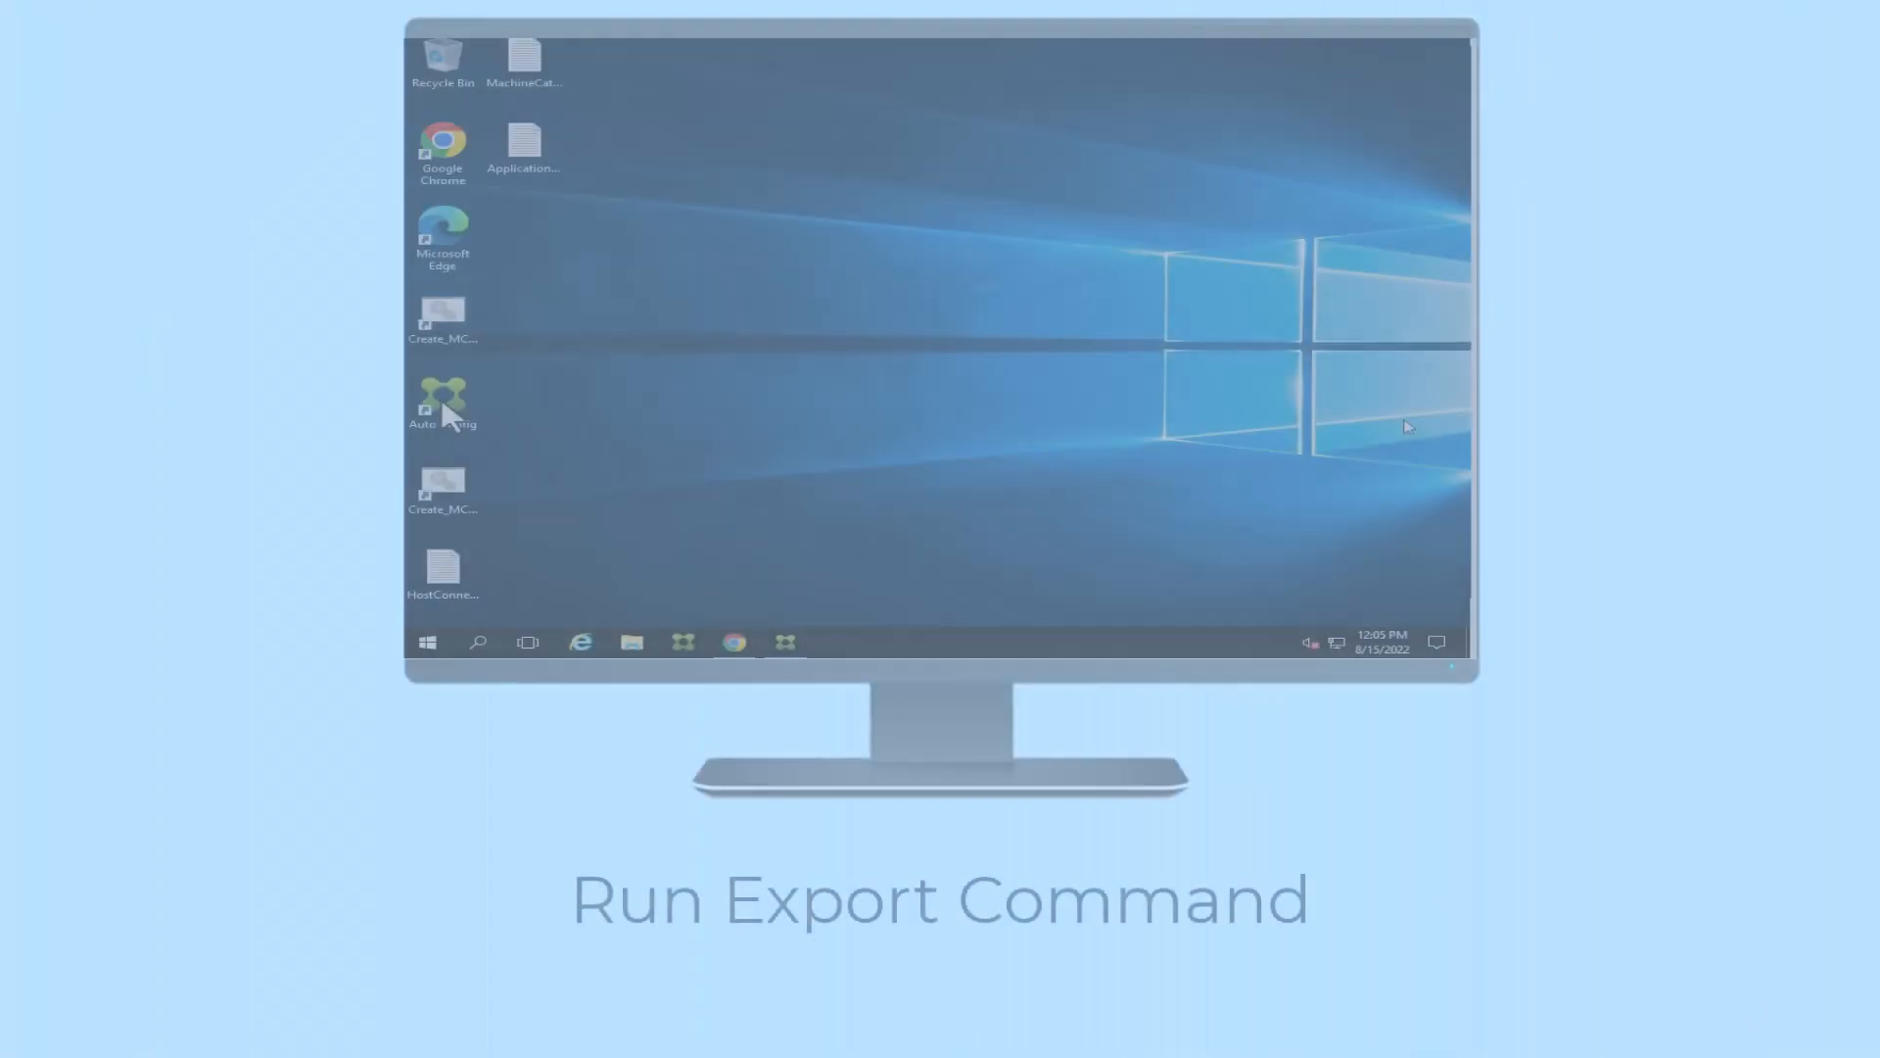
Launch Auto Config and run Export-CvadAcToFile to export the on-premises configuration
double_click(442, 402)
text(Export-CvadA)
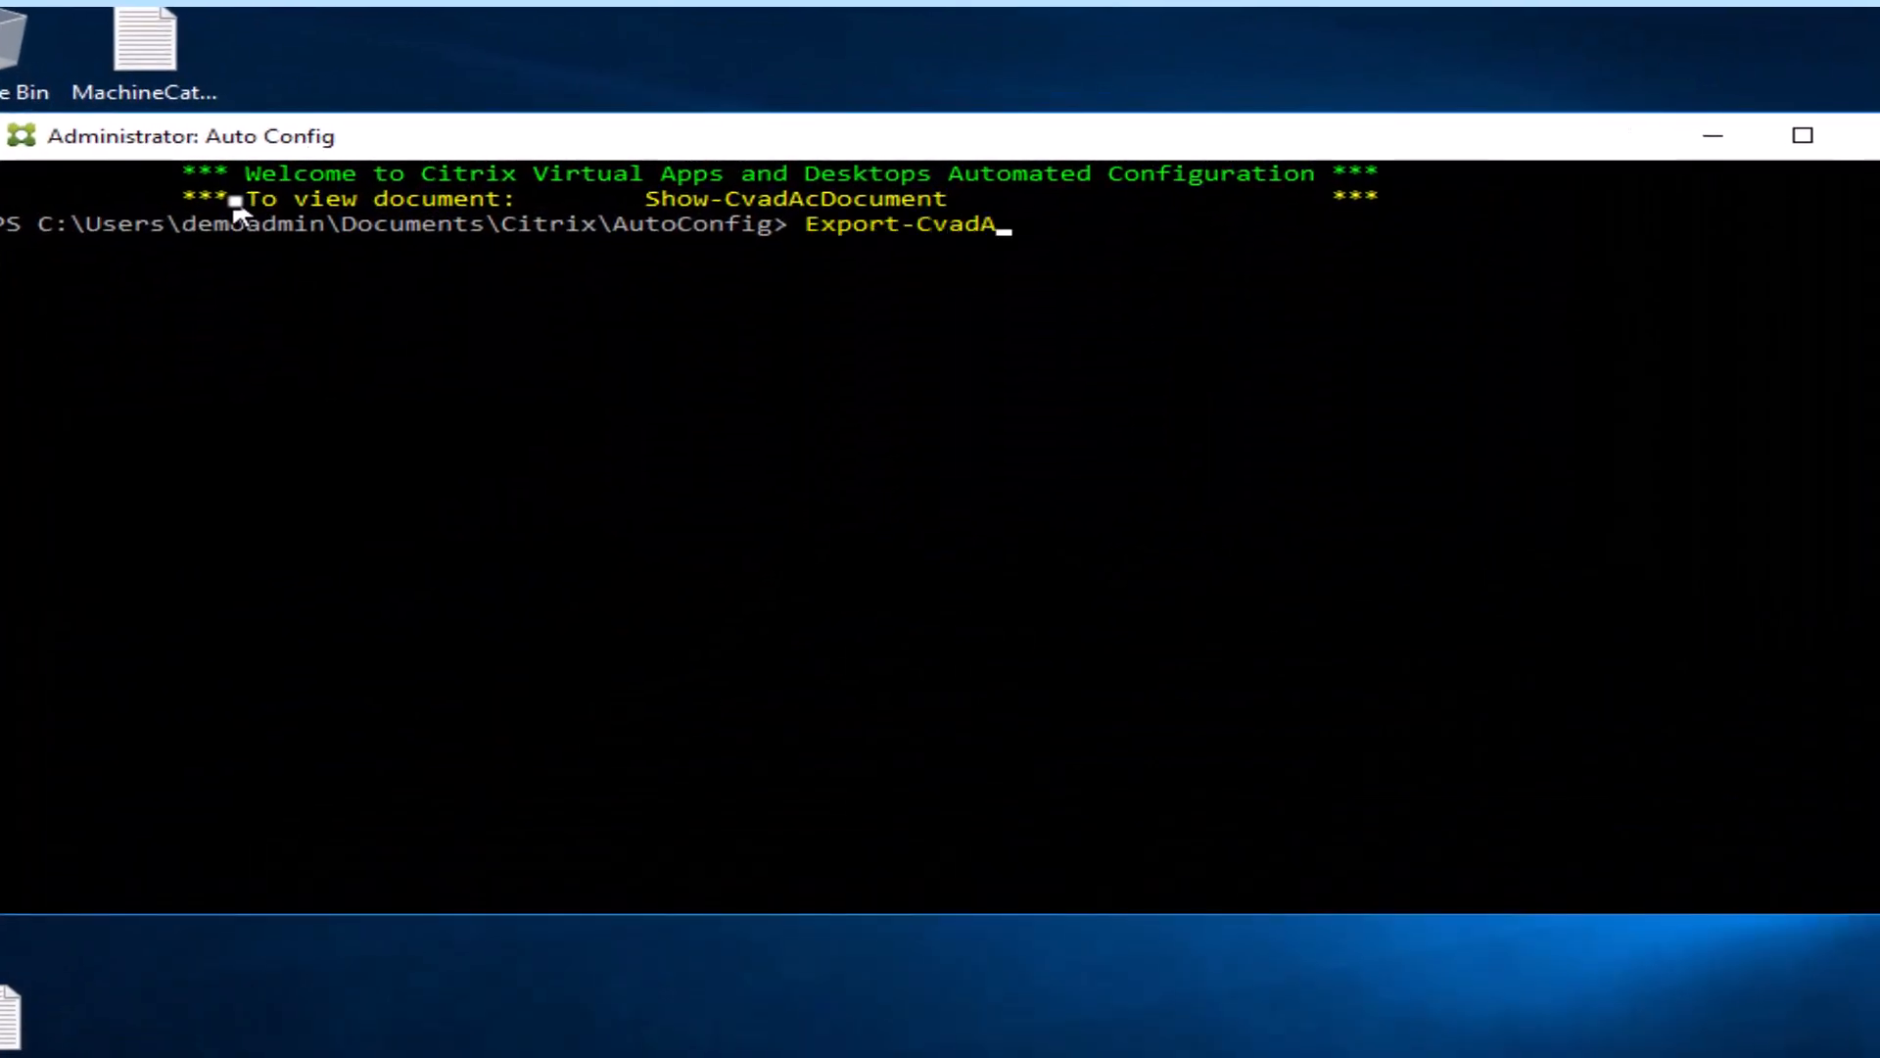
text(cToFile)
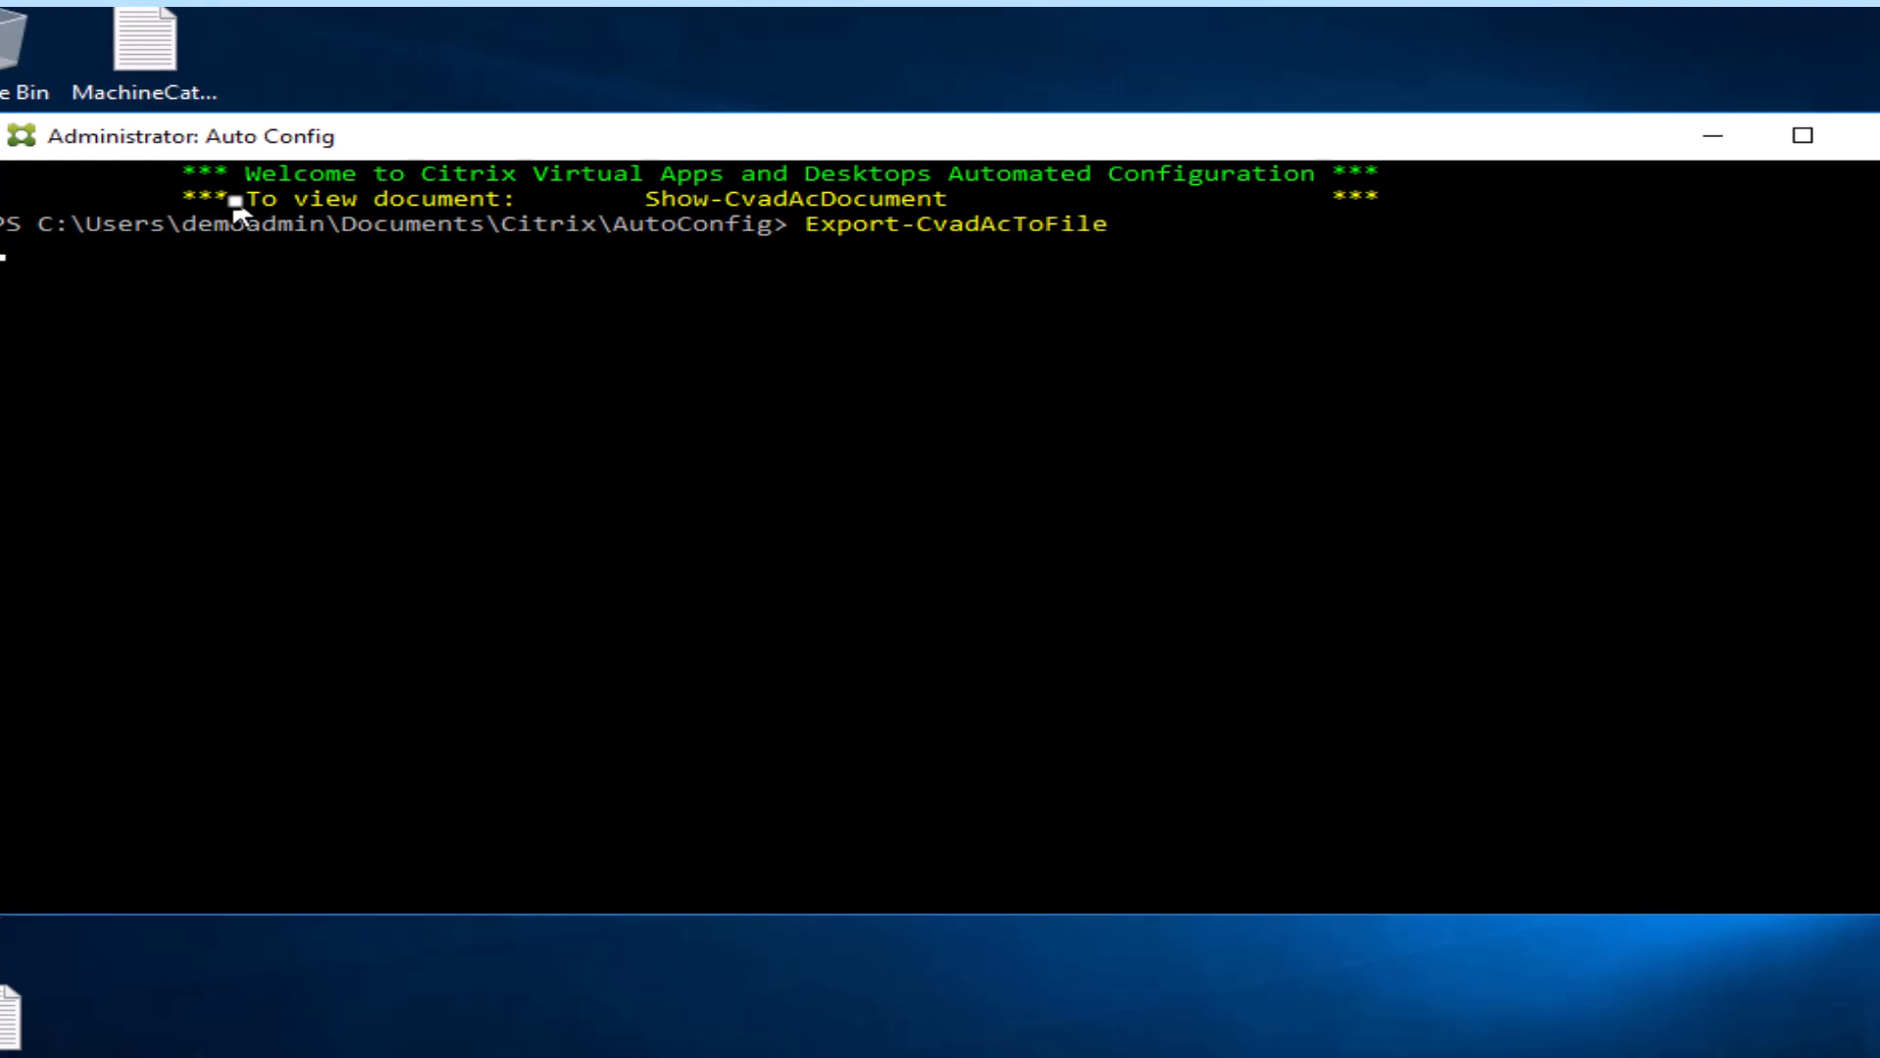
key(Return)
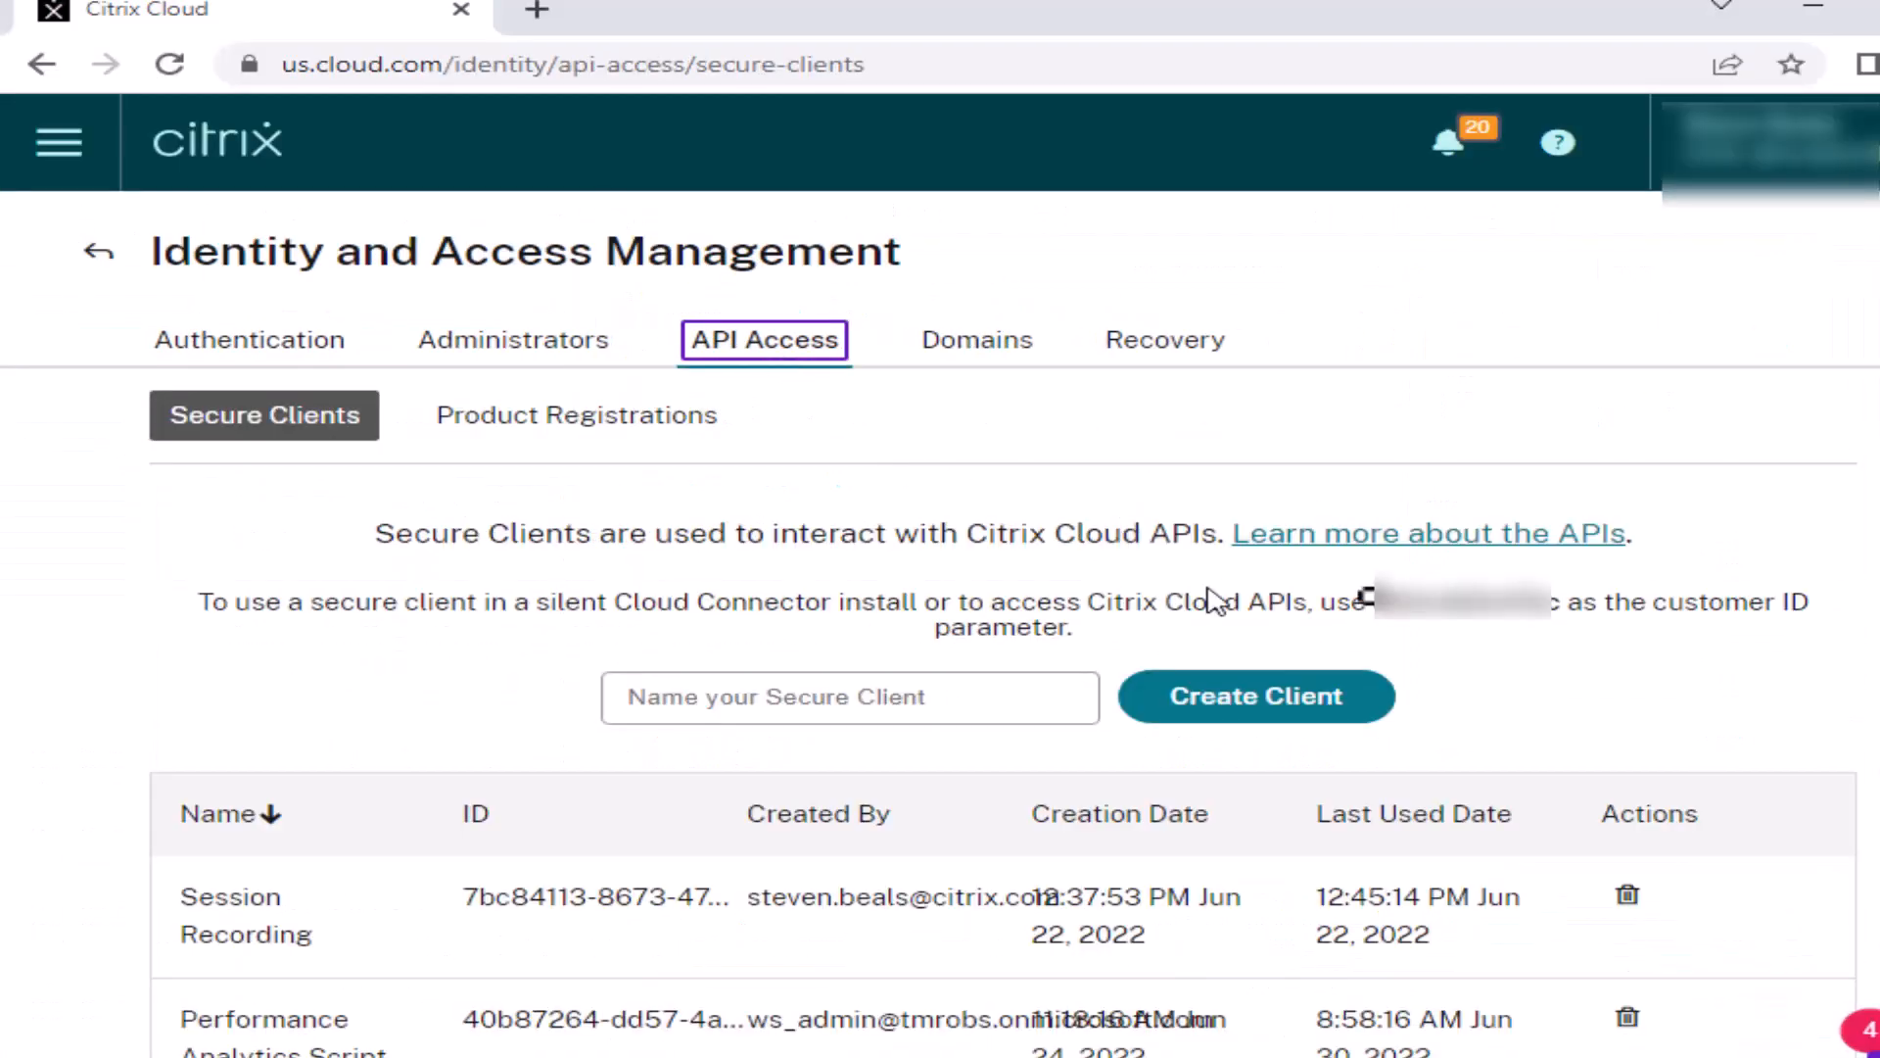
Copy the customer ID, create secure client 'AutoConfigTool', and copy its ID and secret
right_click(1452, 600)
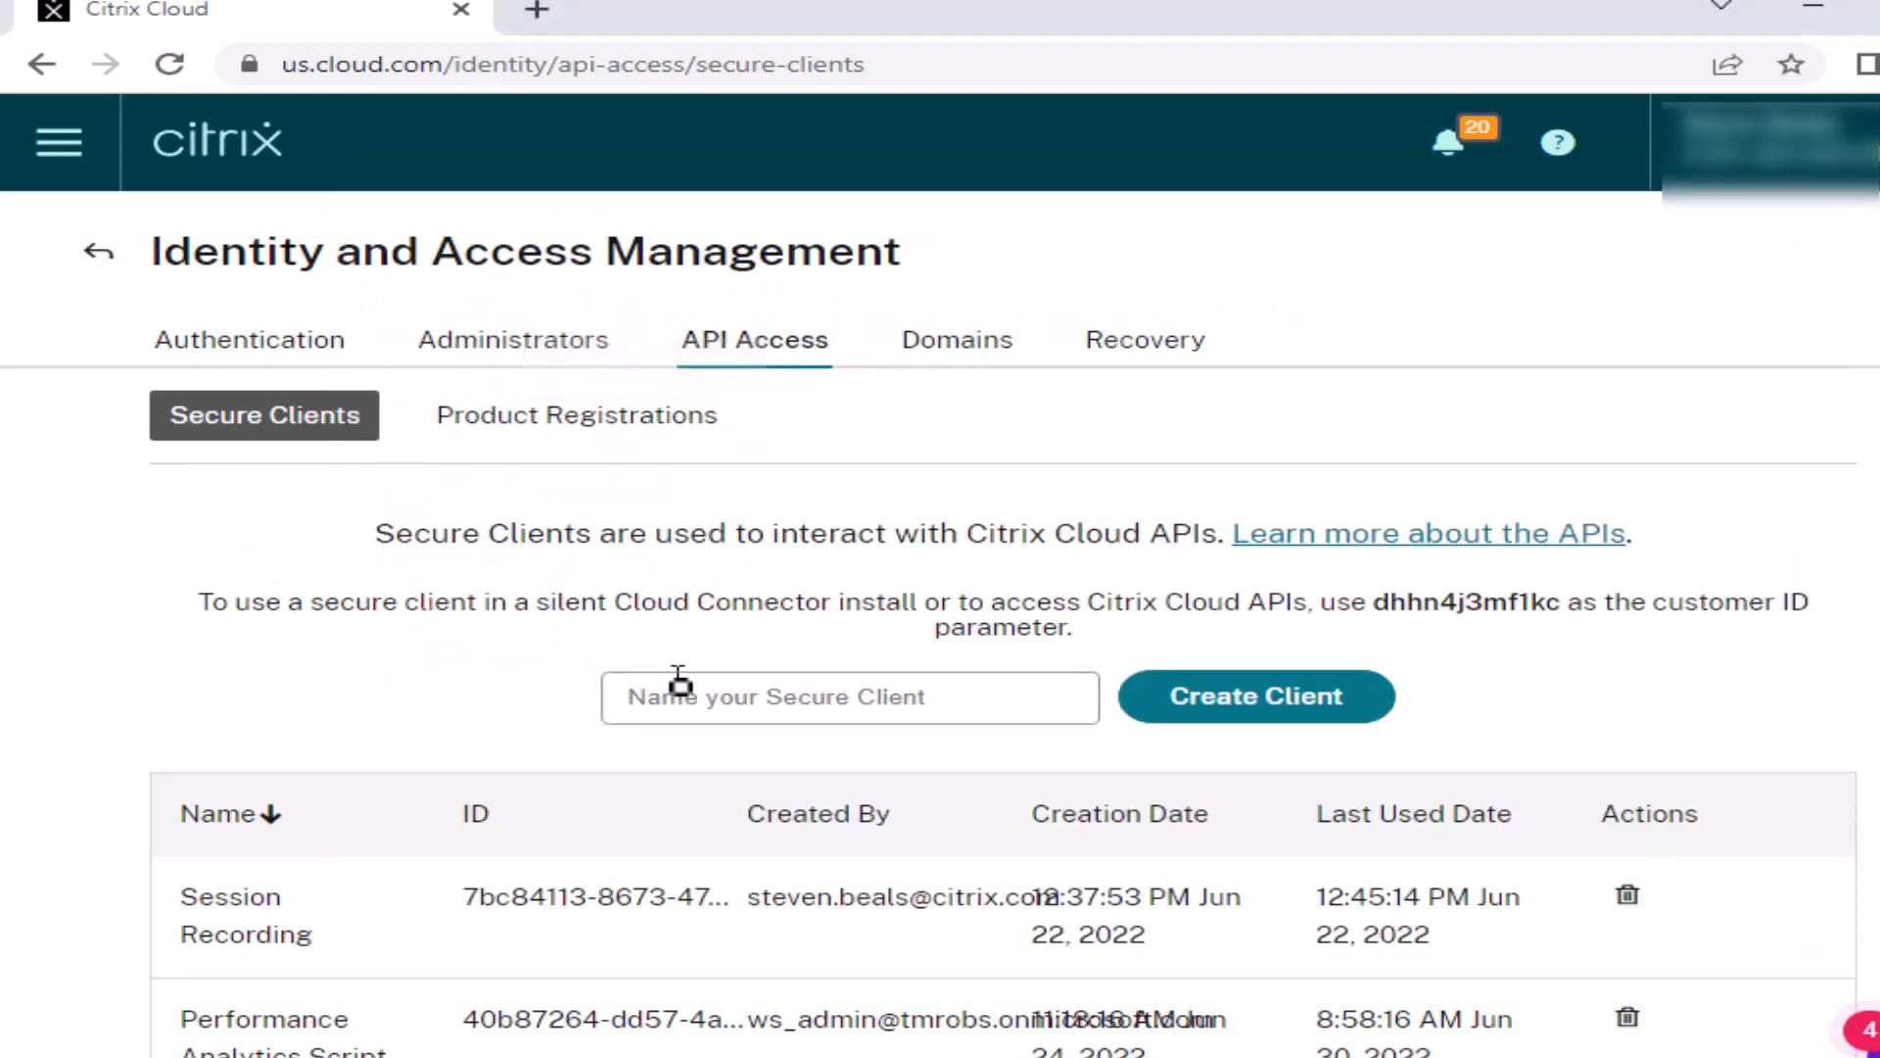
text(AutoConfigTool)
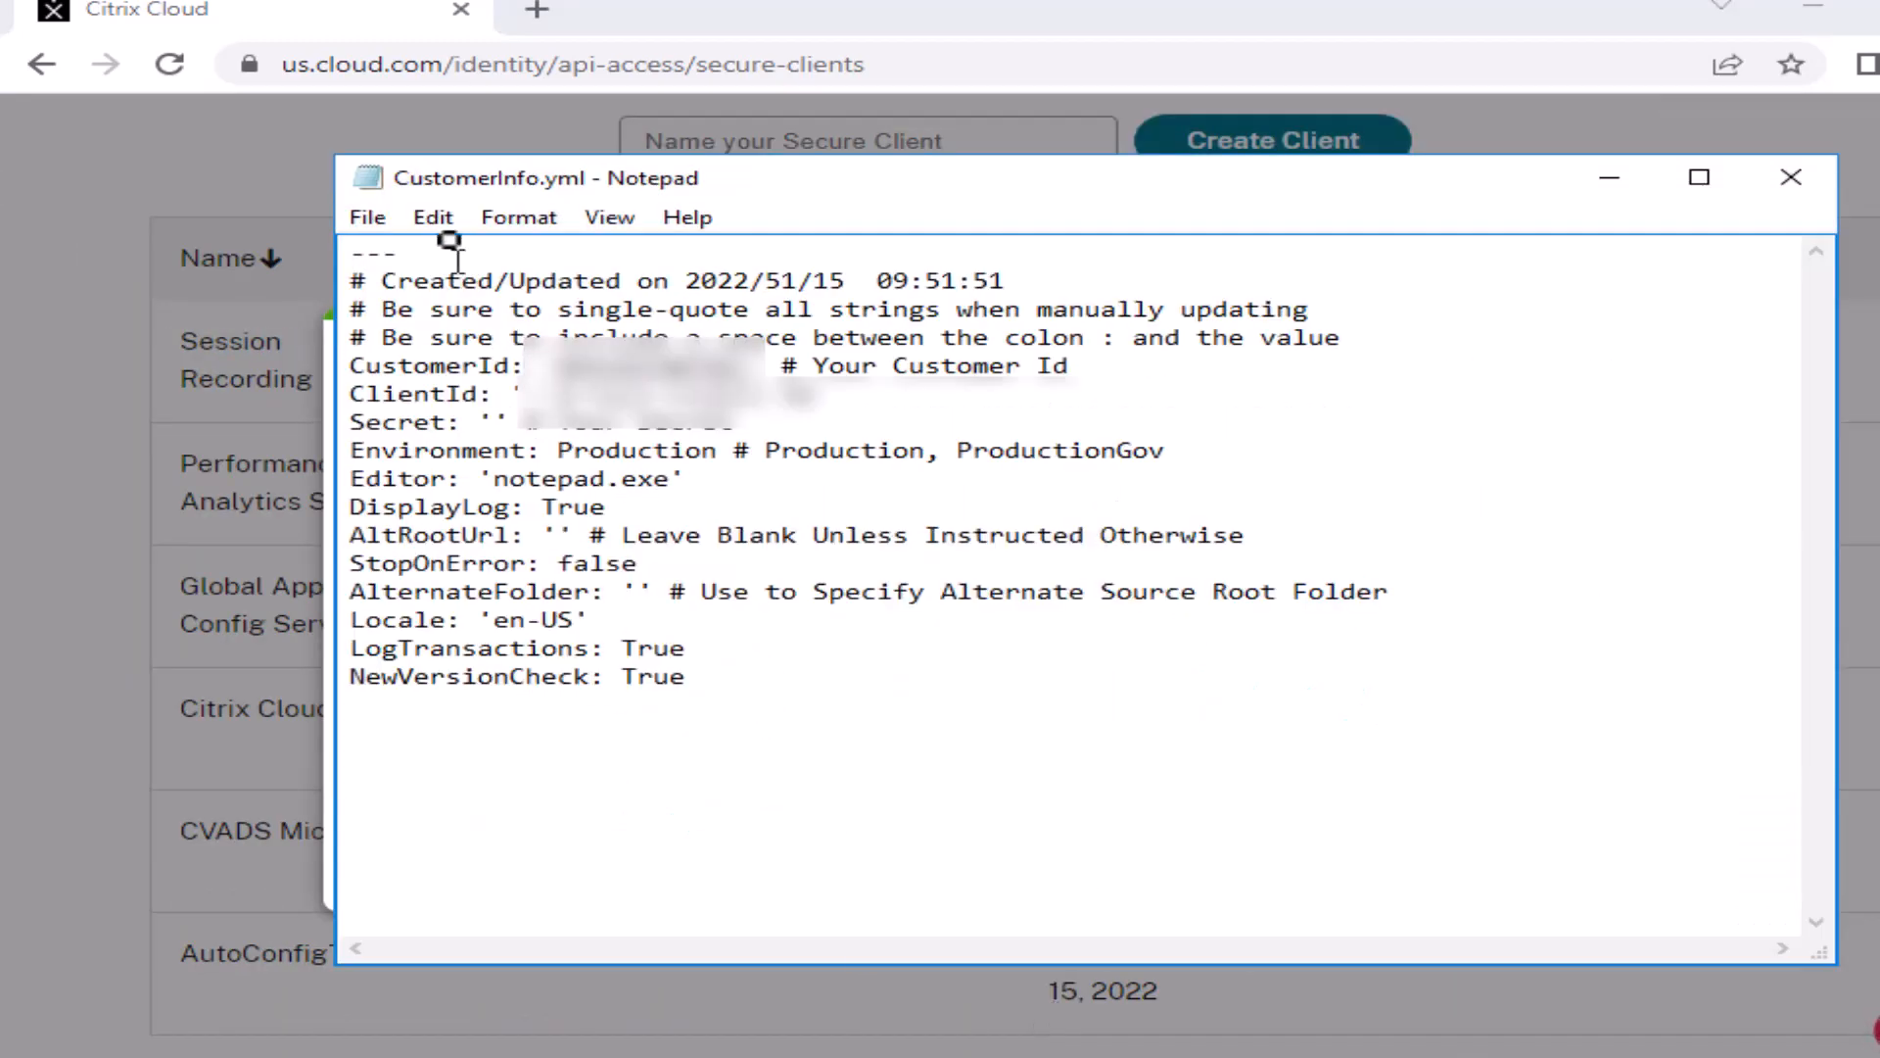
click(1275, 599)
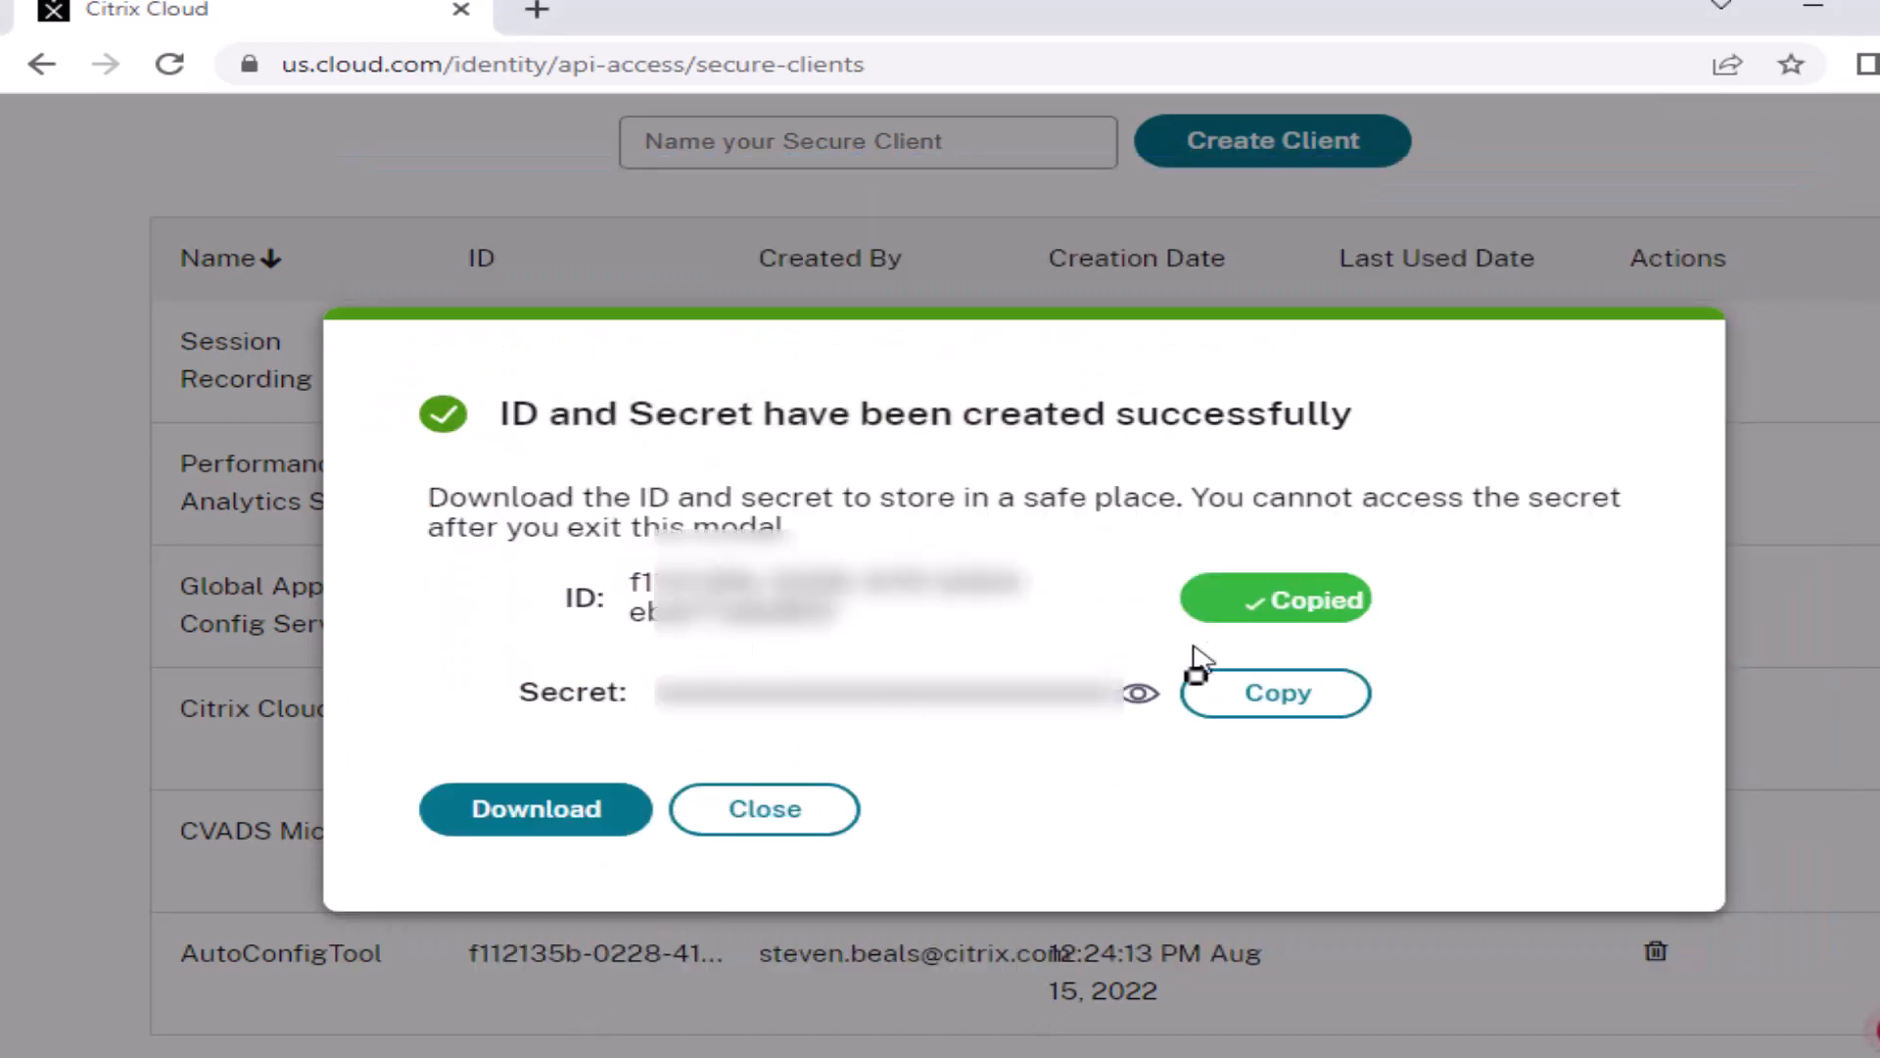
click(535, 808)
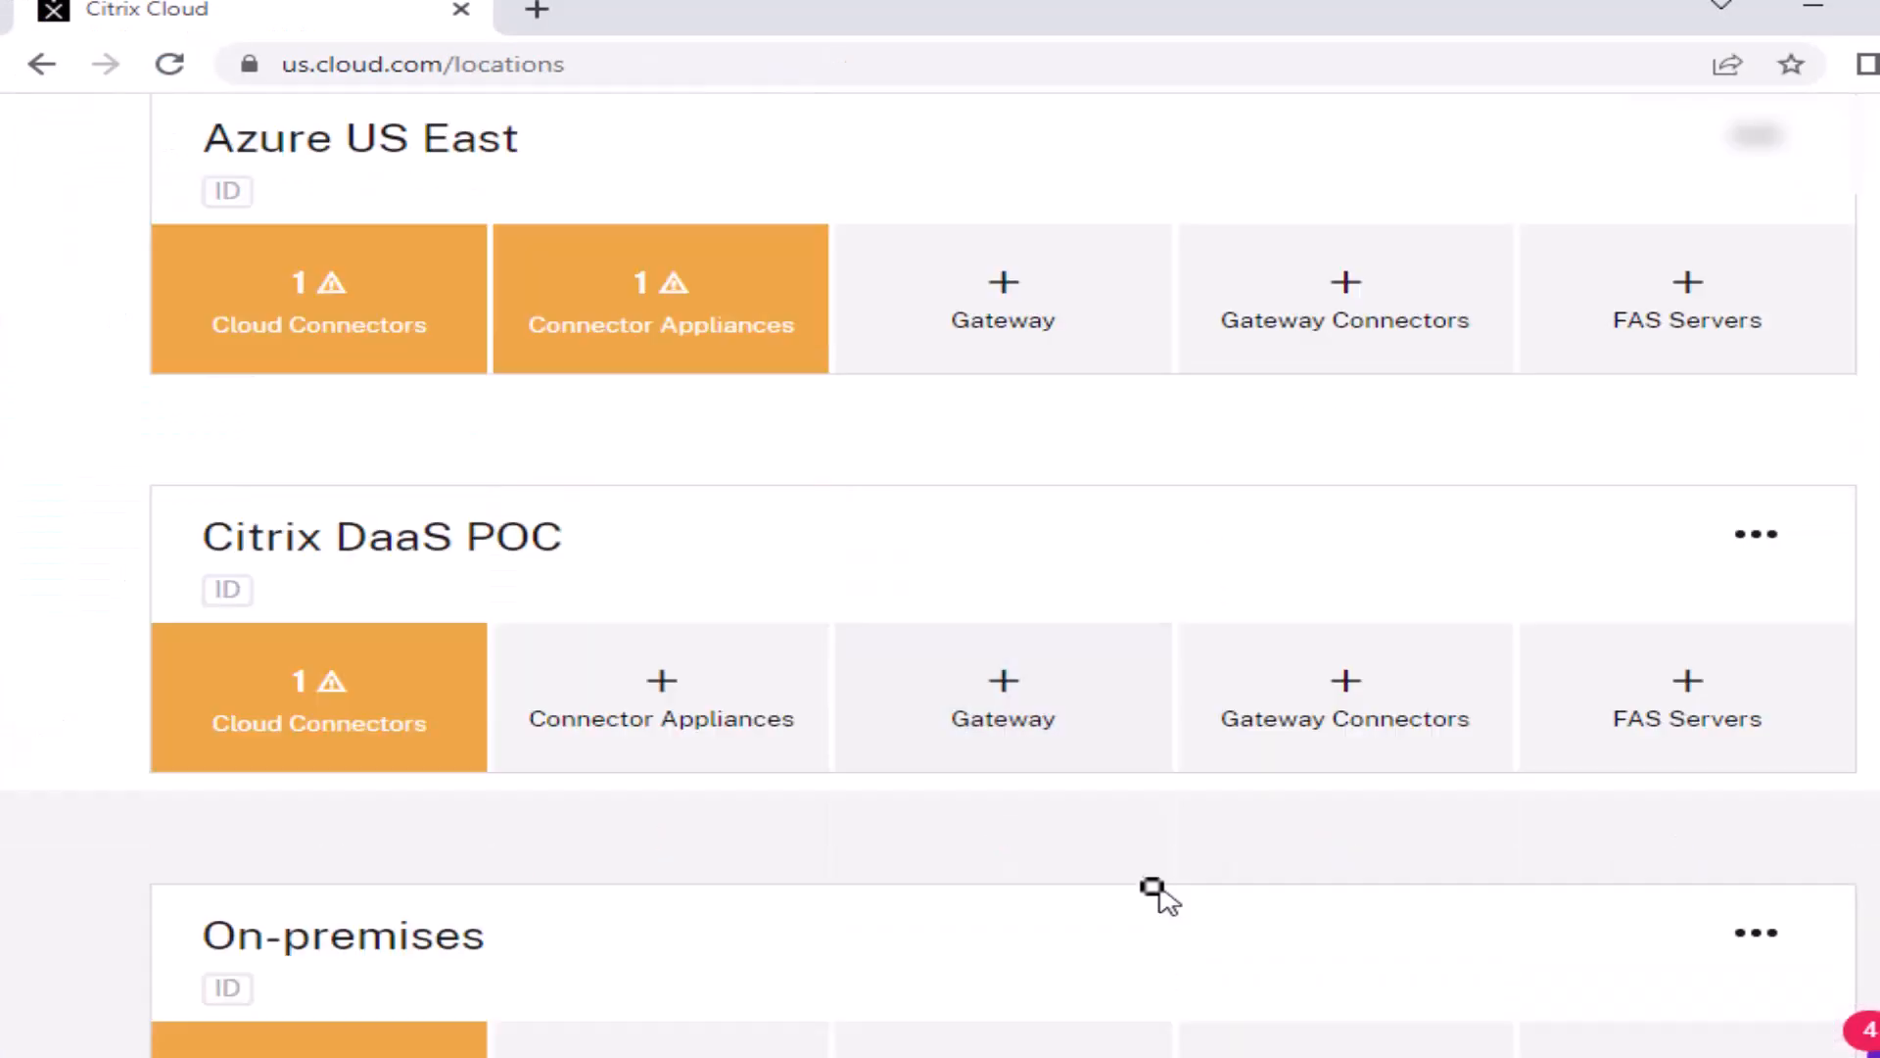
Copy the 'On-premises' resource location name and paste it into ZoneMapping.yml as Primary zone
double_click(342, 935)
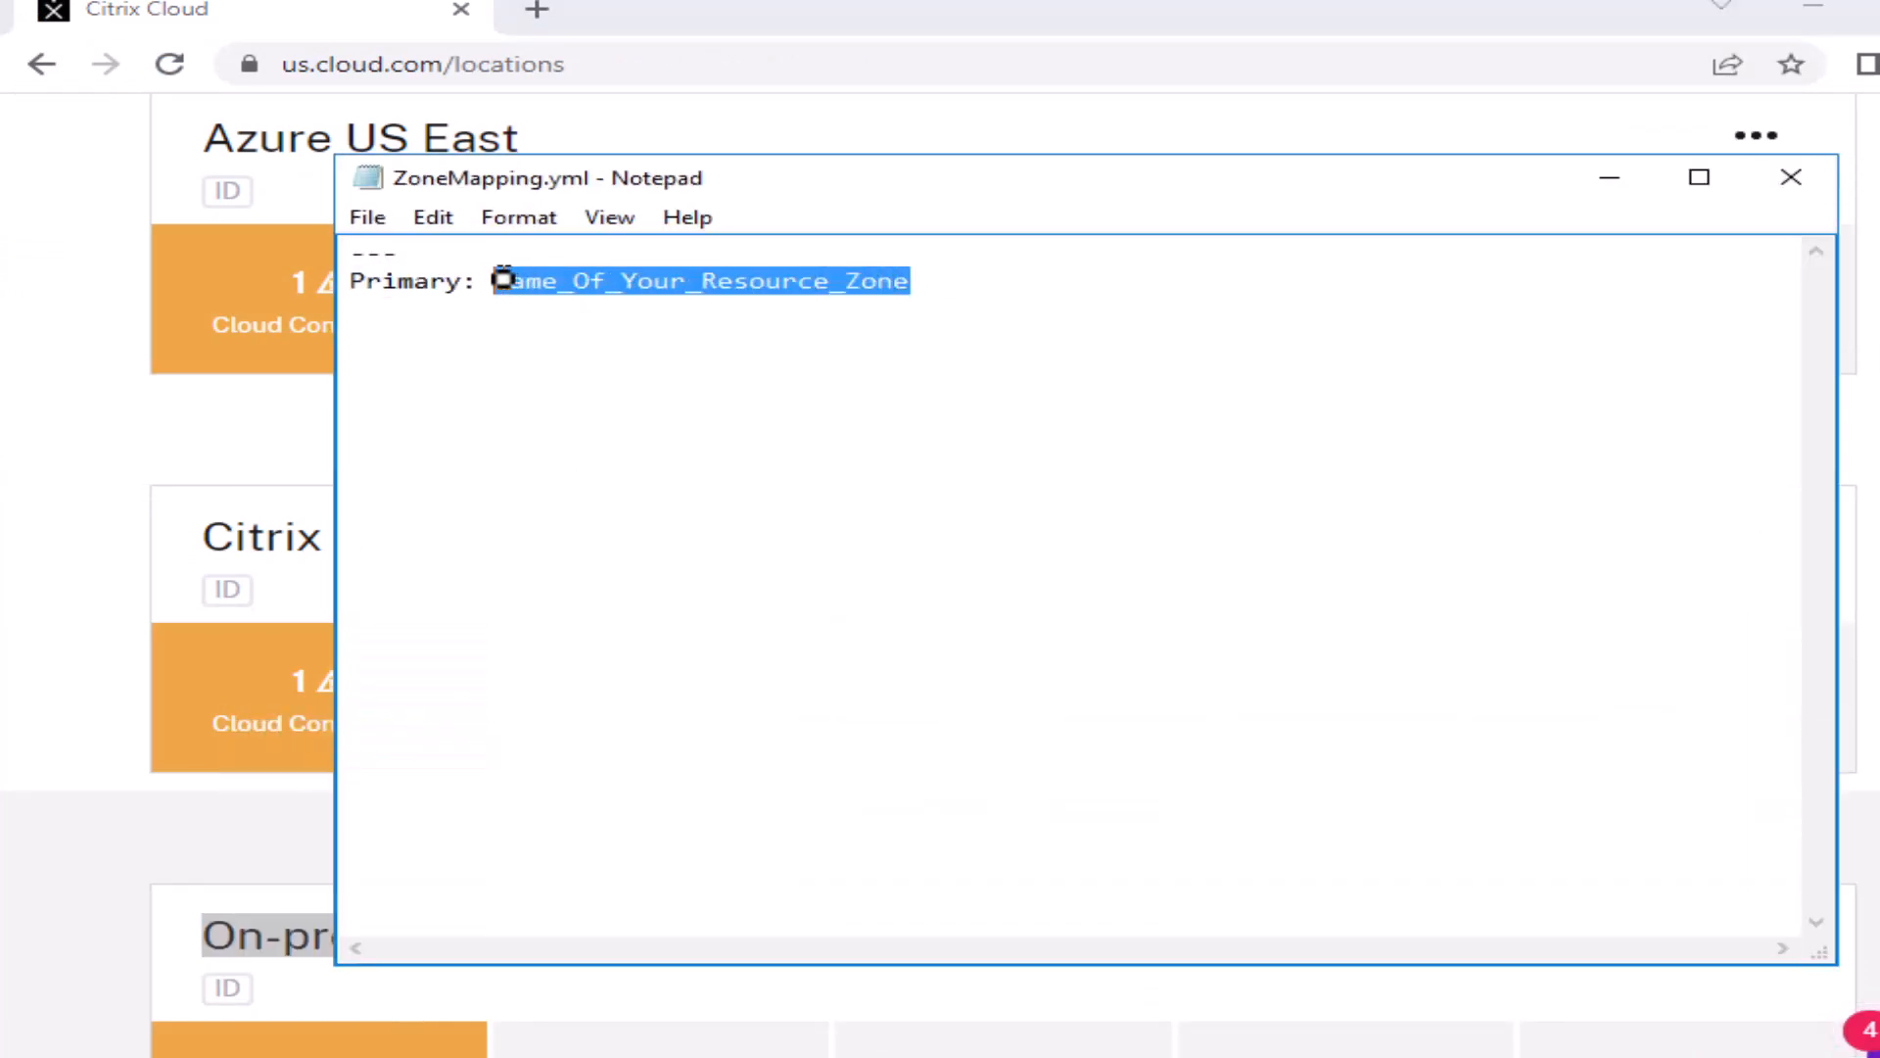
text(On-premises)
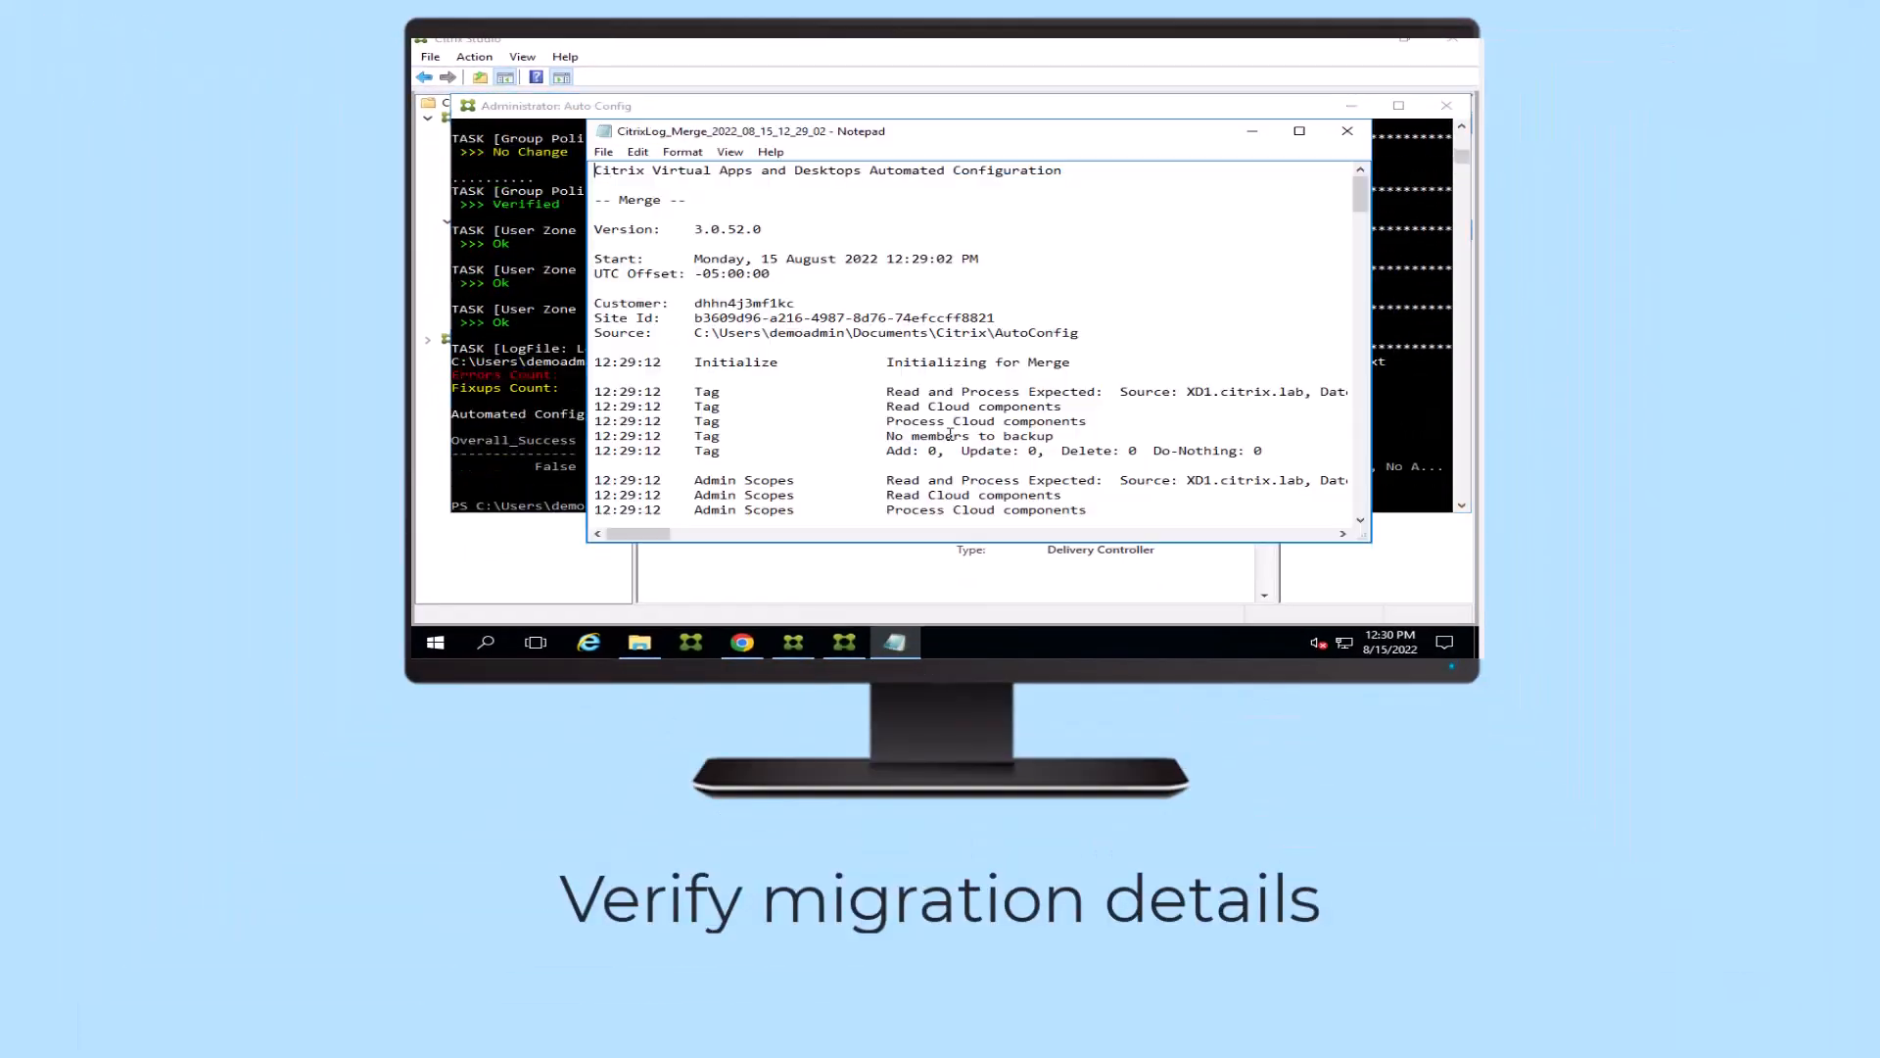
Open the CitrixLog_Merge file in Notepad to review the migration details
click(1346, 130)
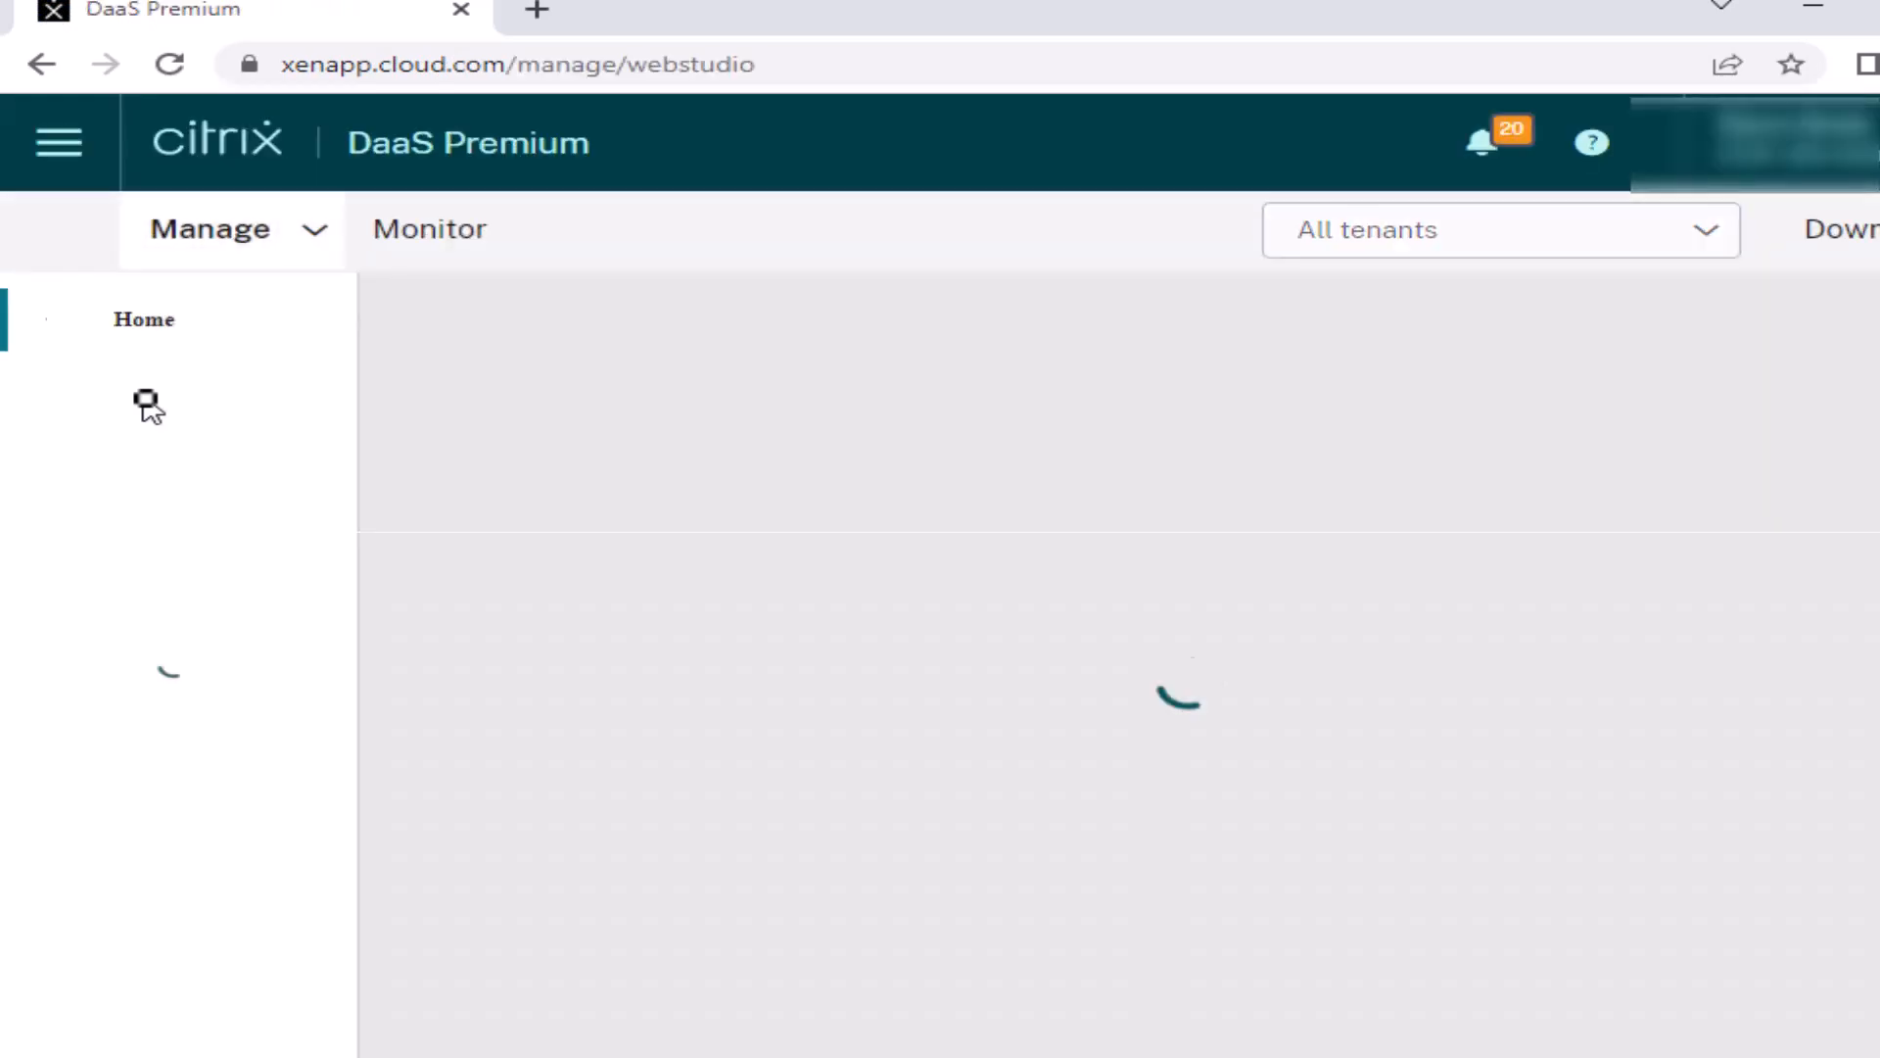
Review the migrated Machine Catalogs, then the Delivery Groups, including PVS for Cloud
click(145, 401)
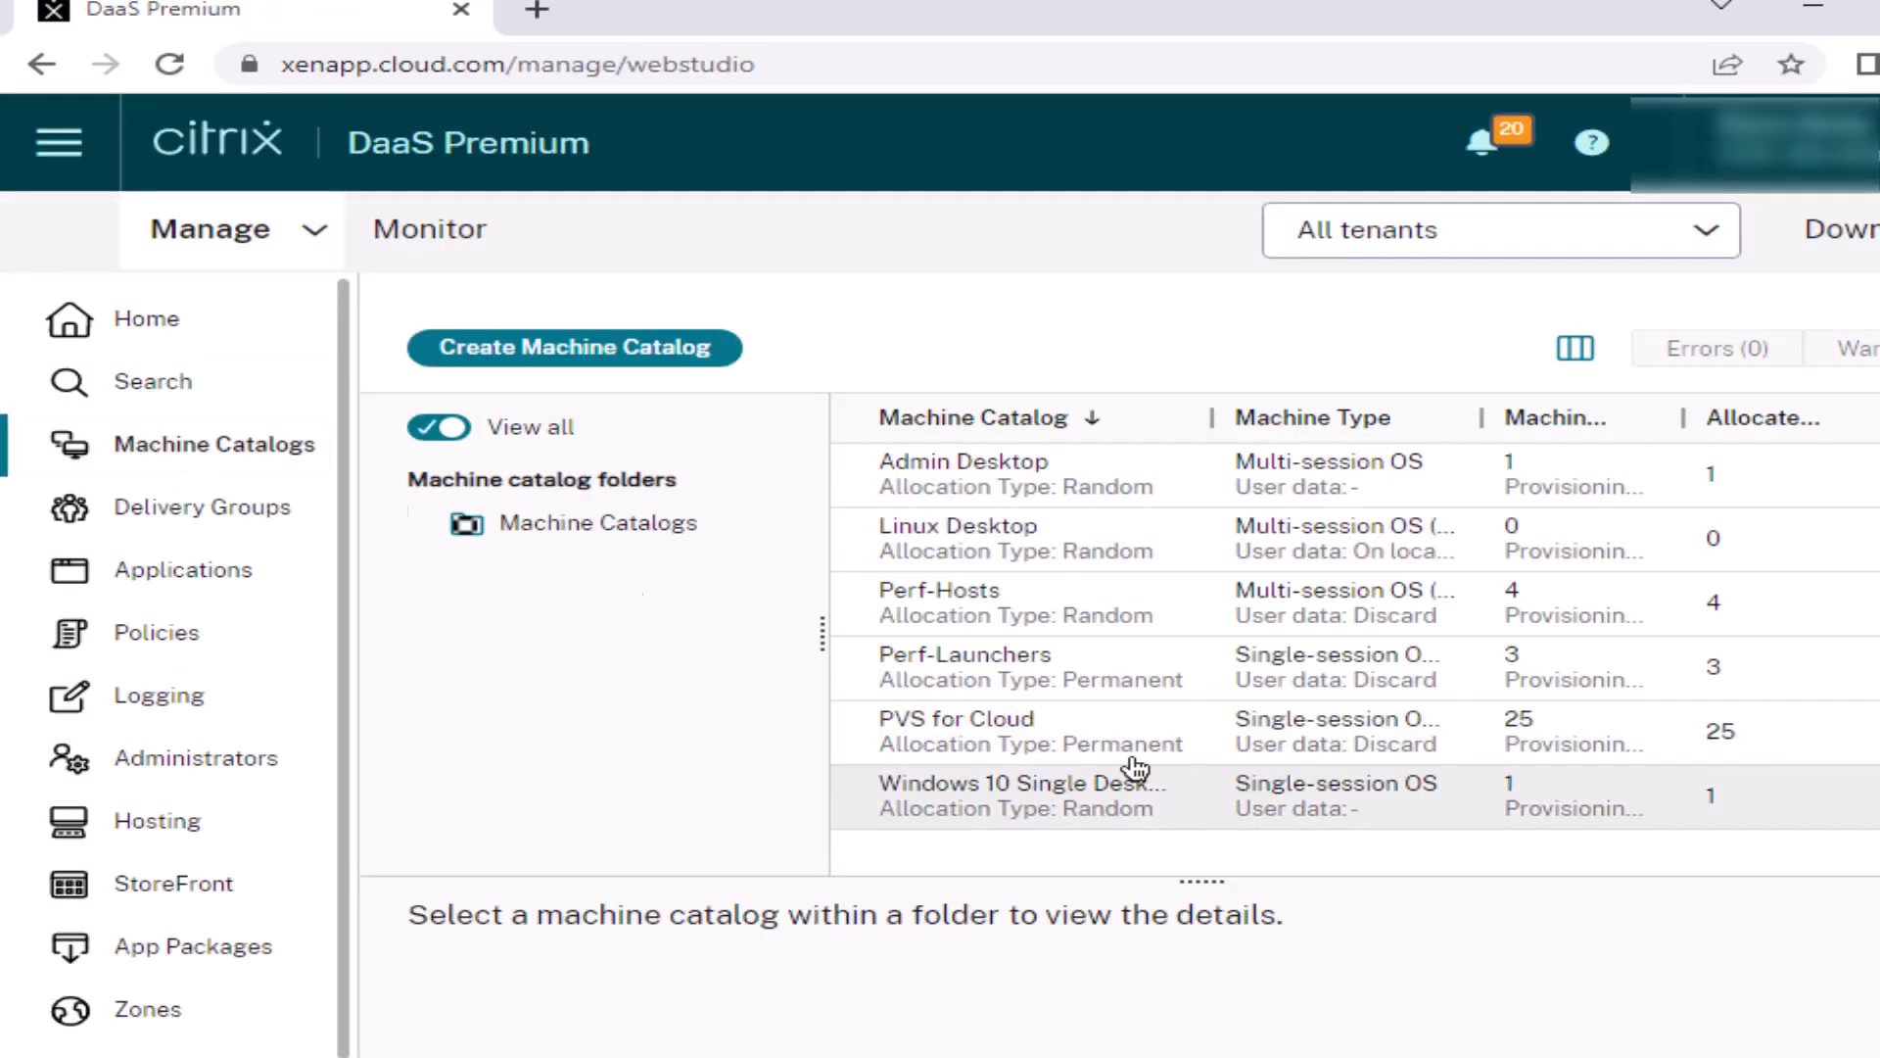
click(202, 506)
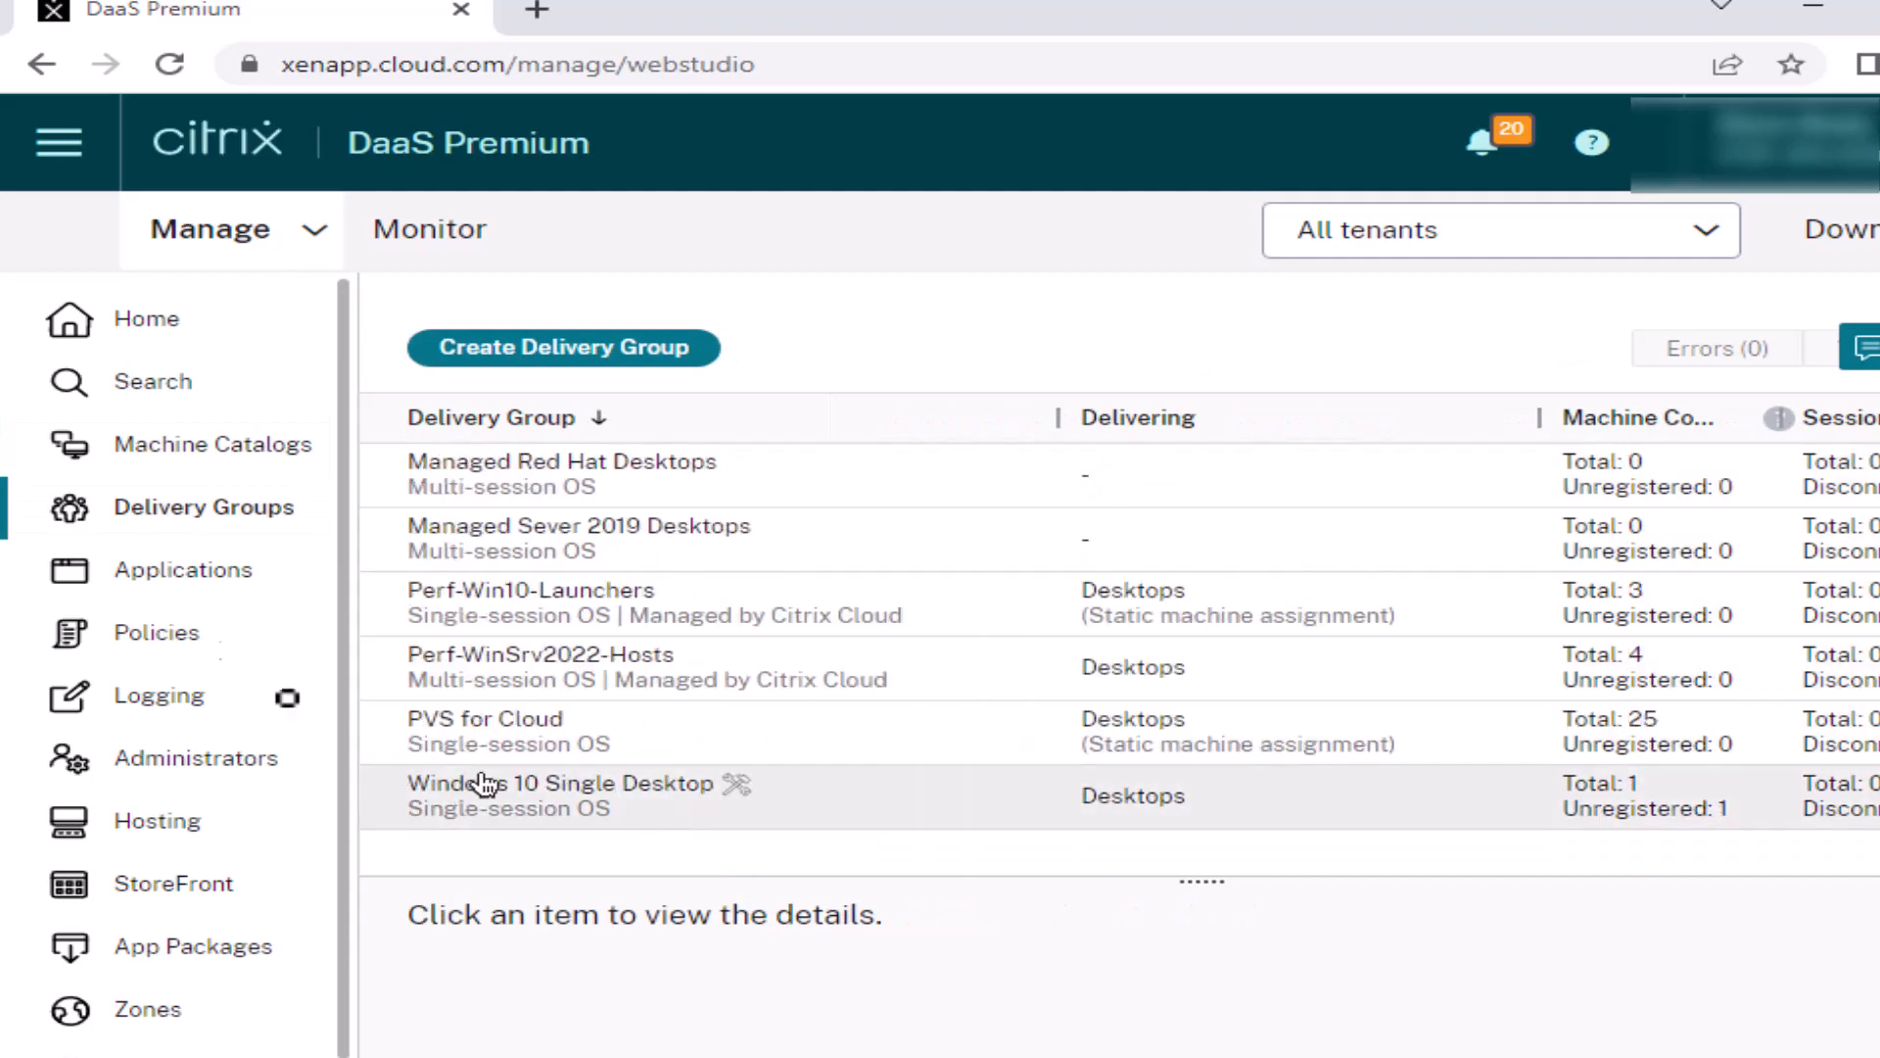